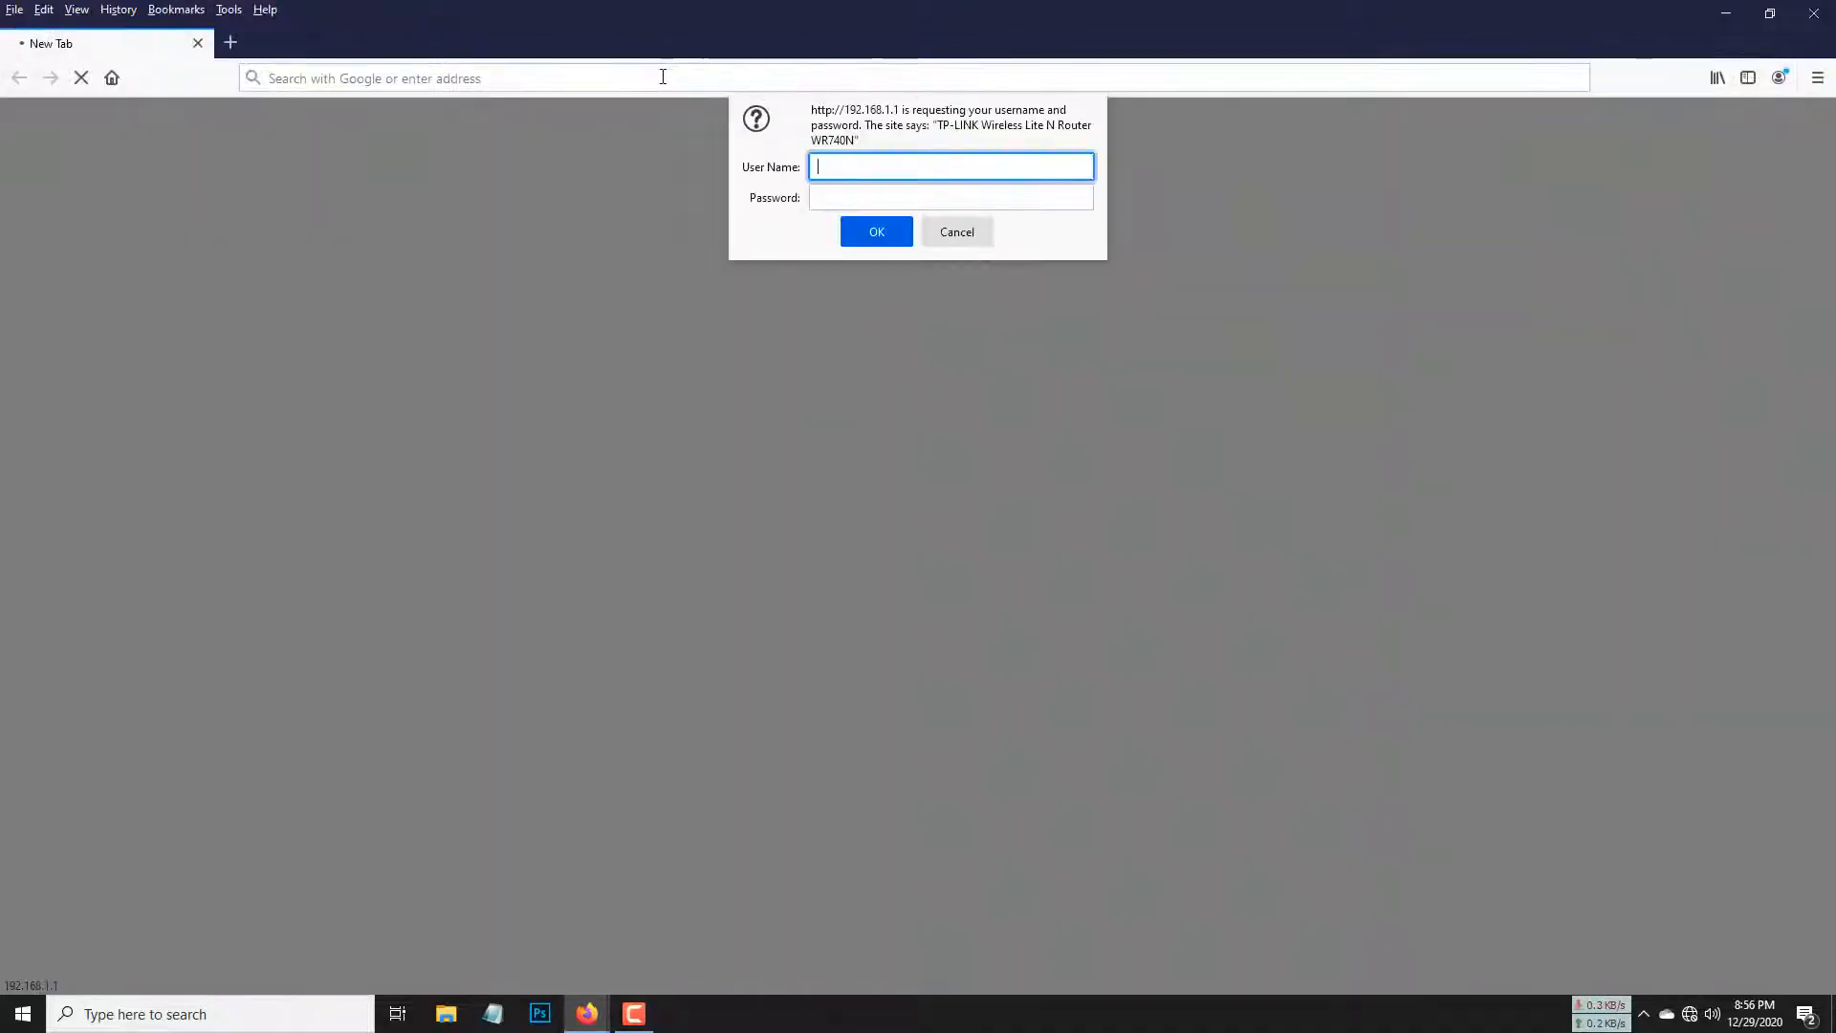
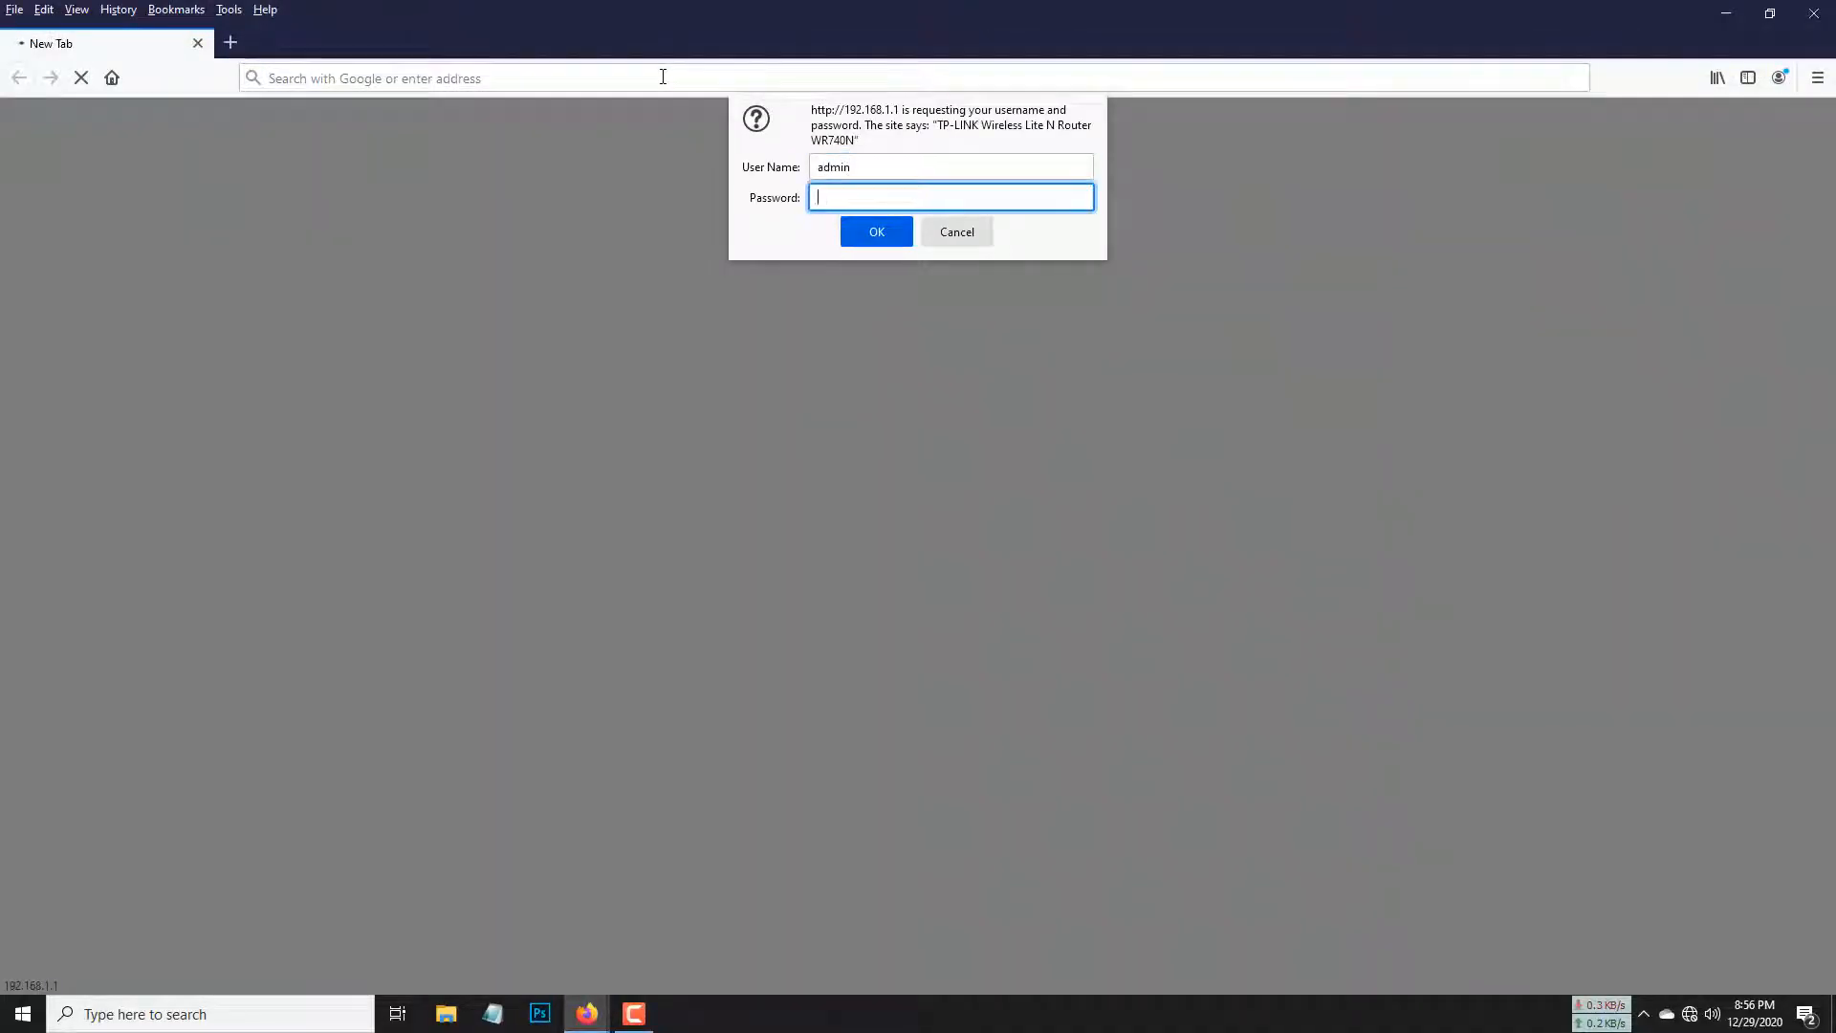
# Step: Log in to the TP-Link router as admin and navigate to Wireless Security settings
pyautogui.click(876, 232)
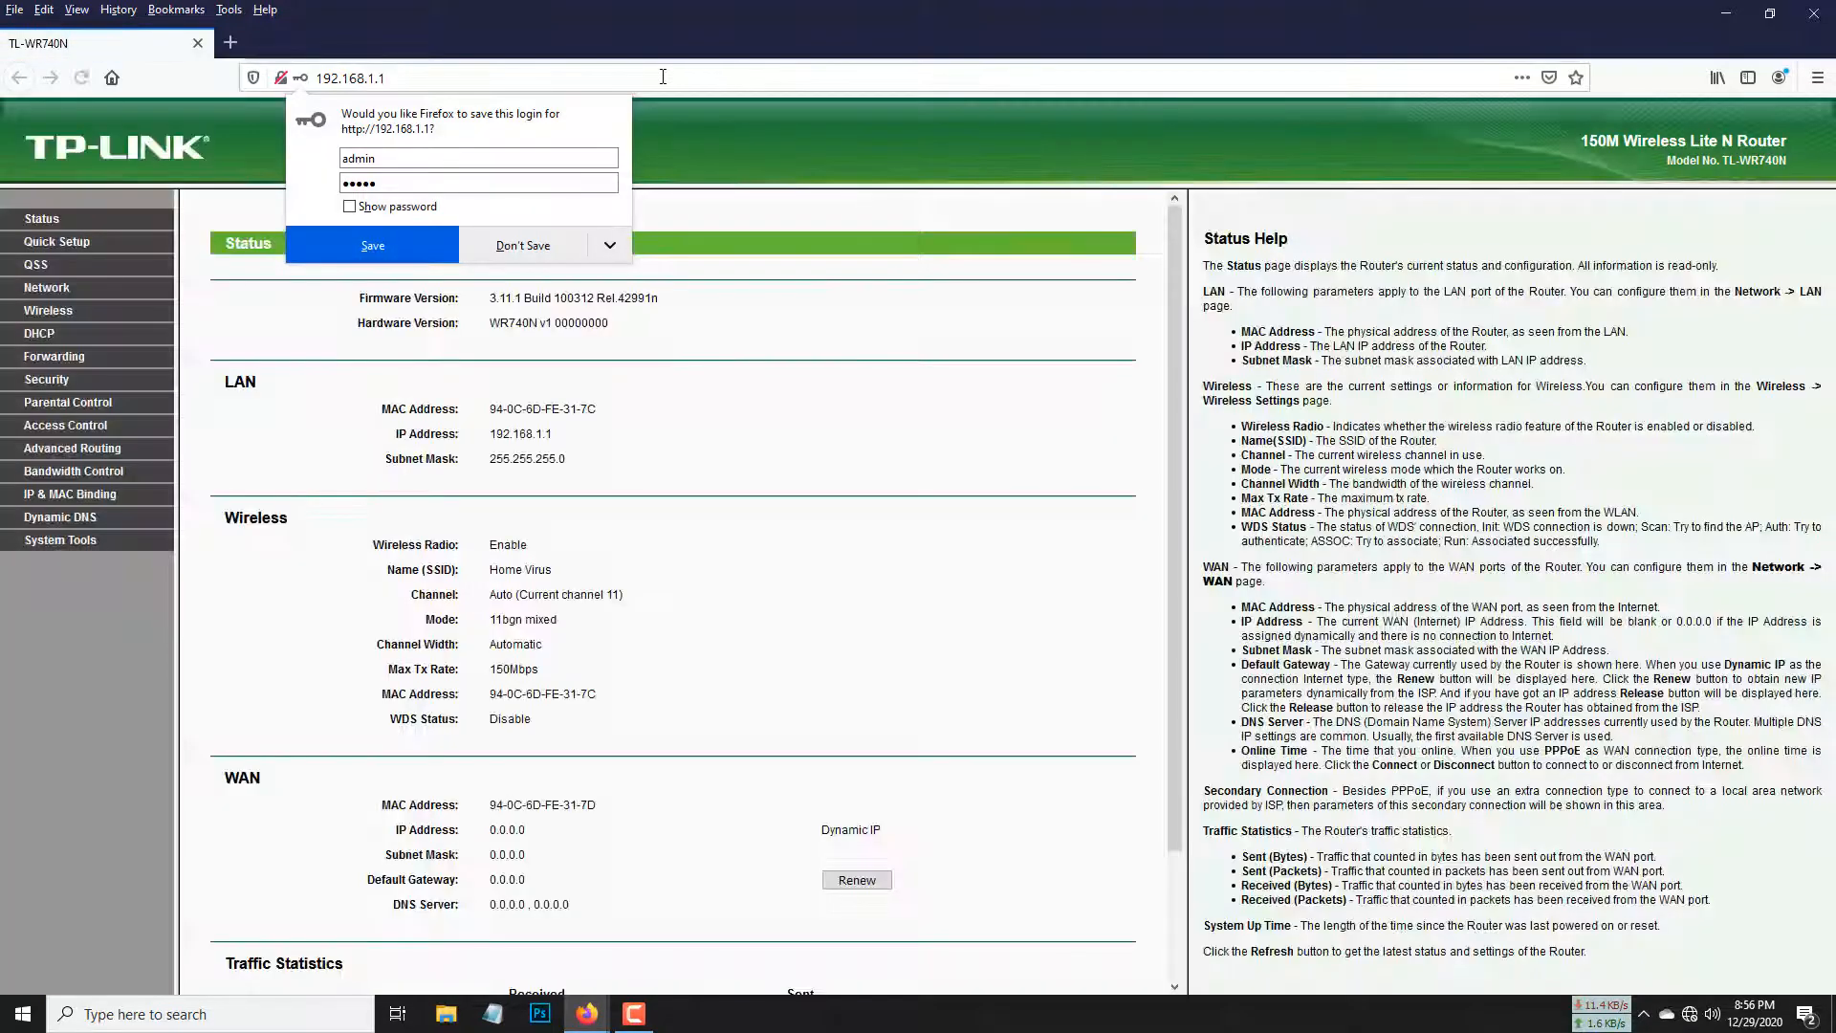
pyautogui.click(49, 310)
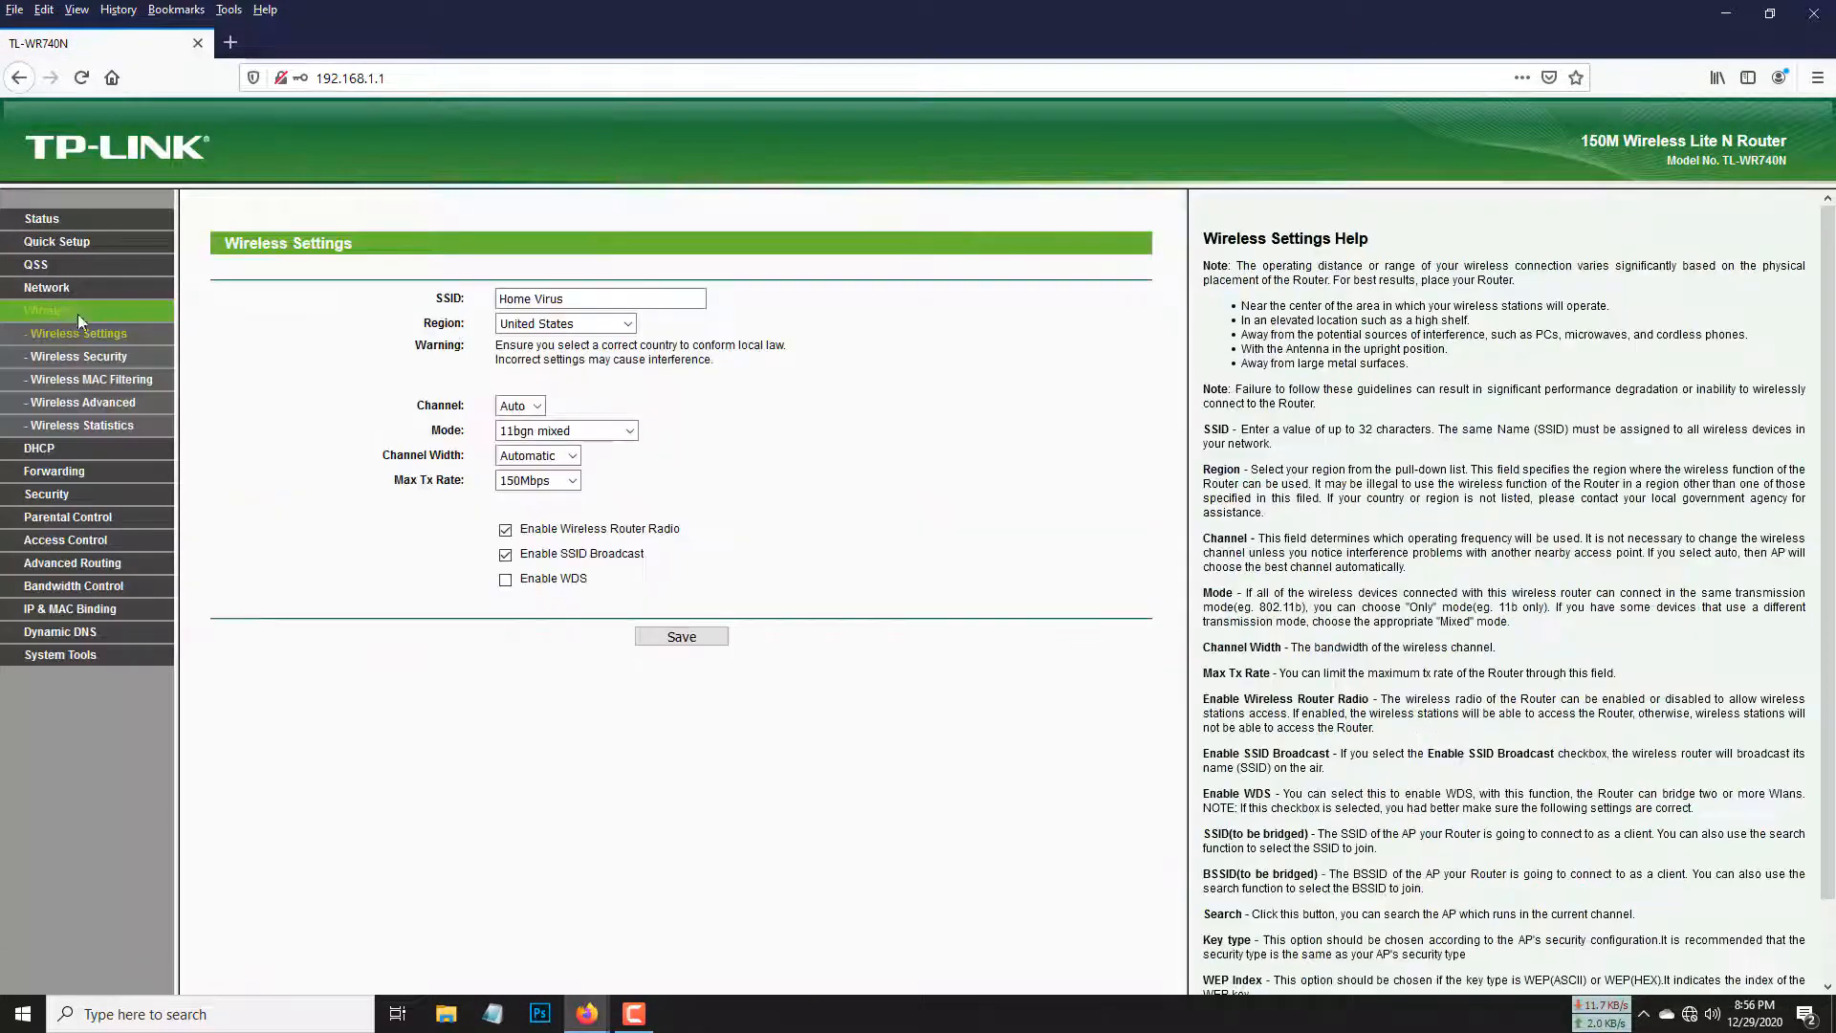
pyautogui.click(79, 356)
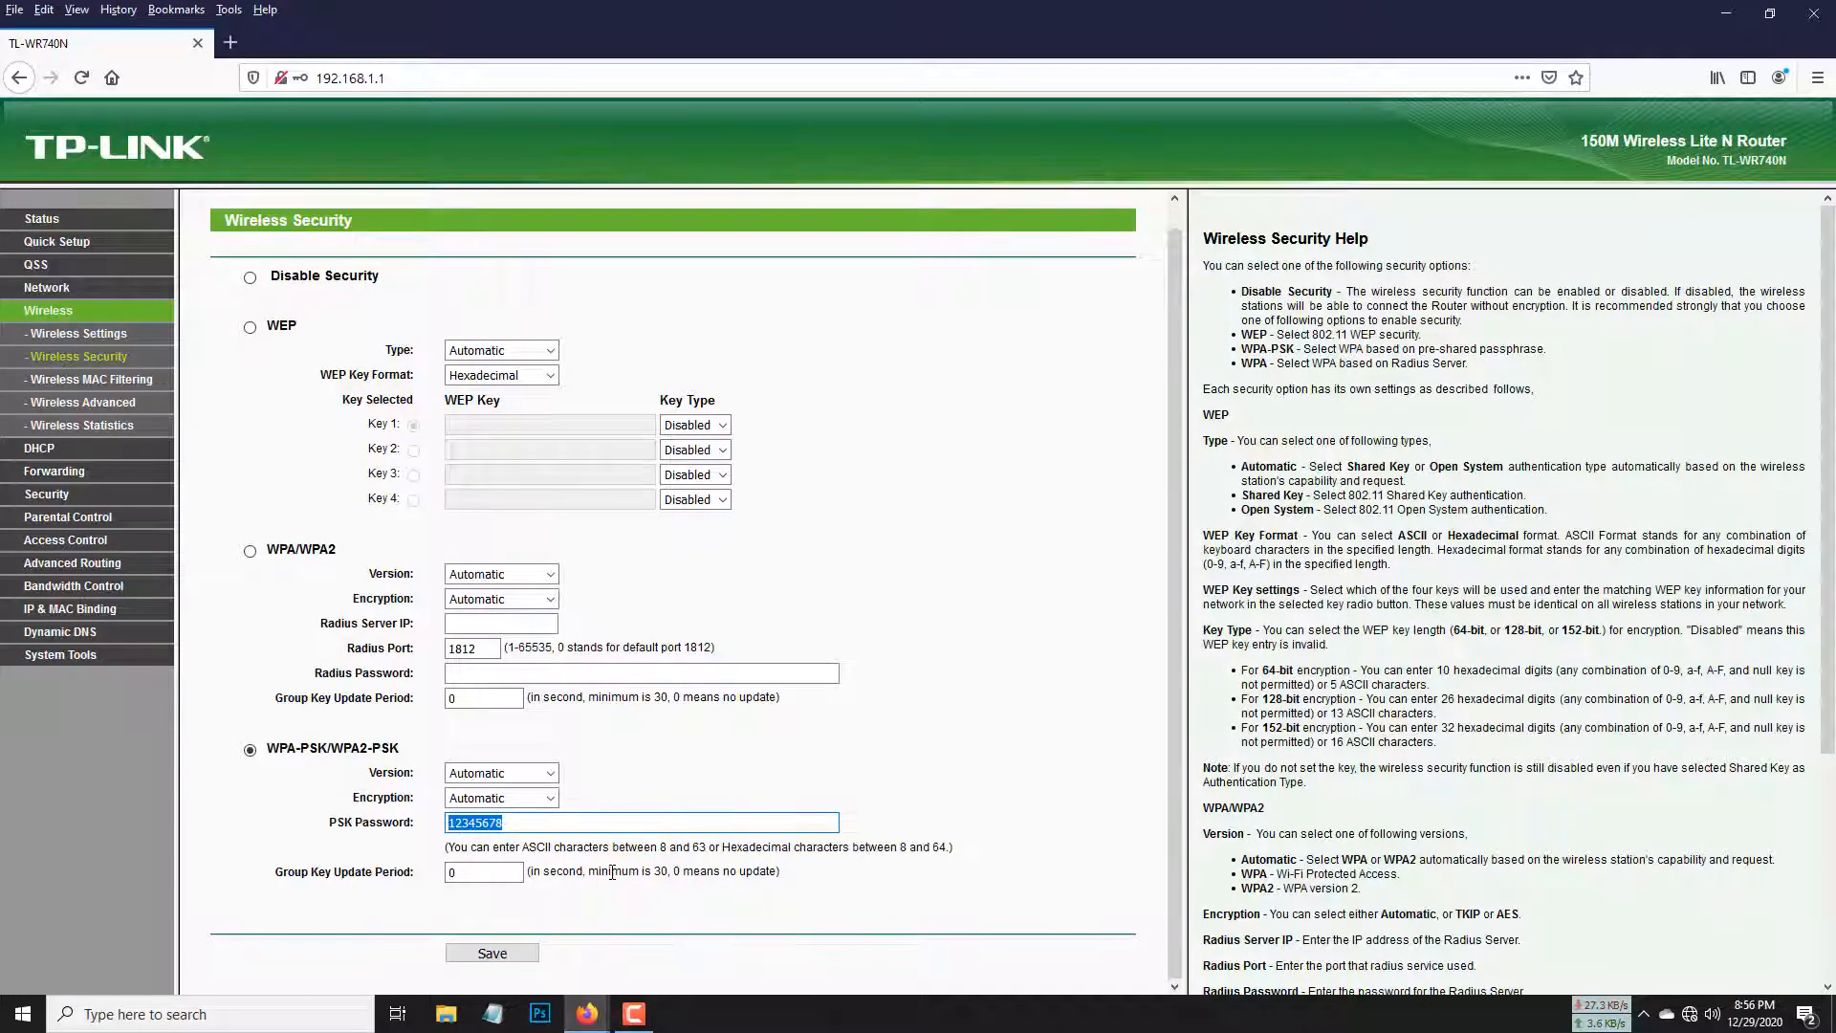
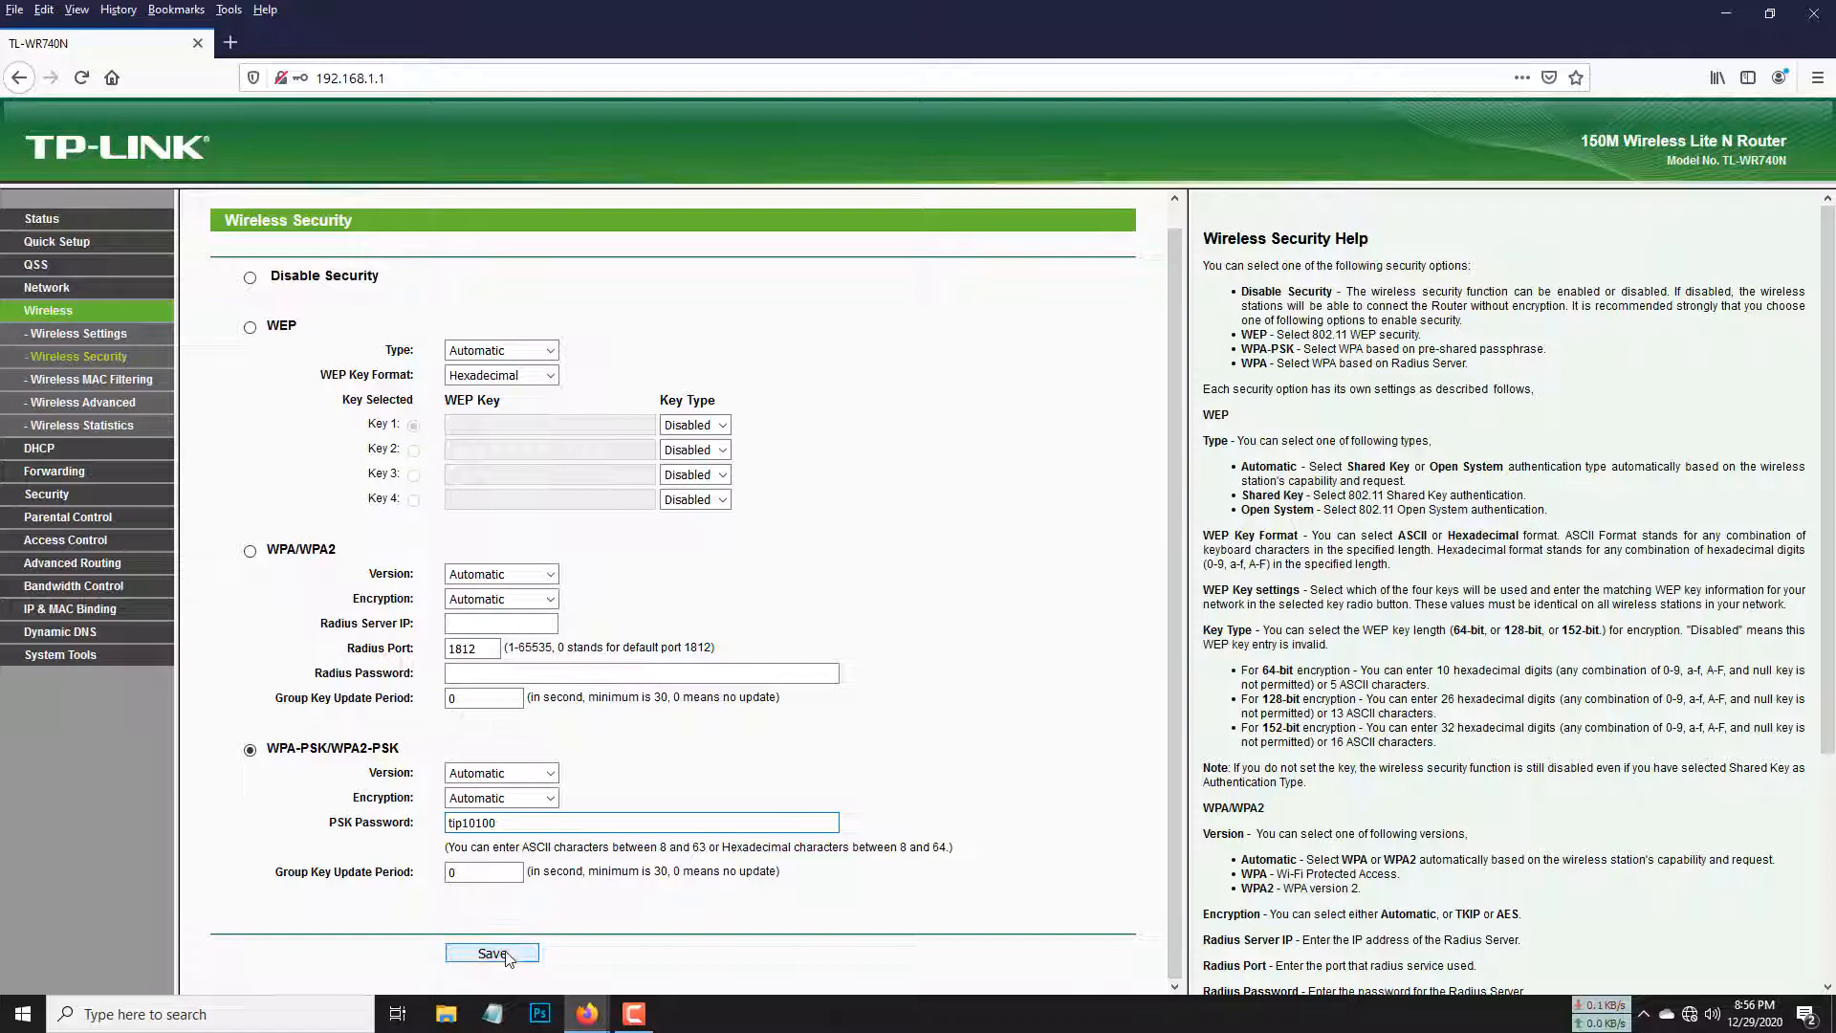
pyautogui.click(492, 953)
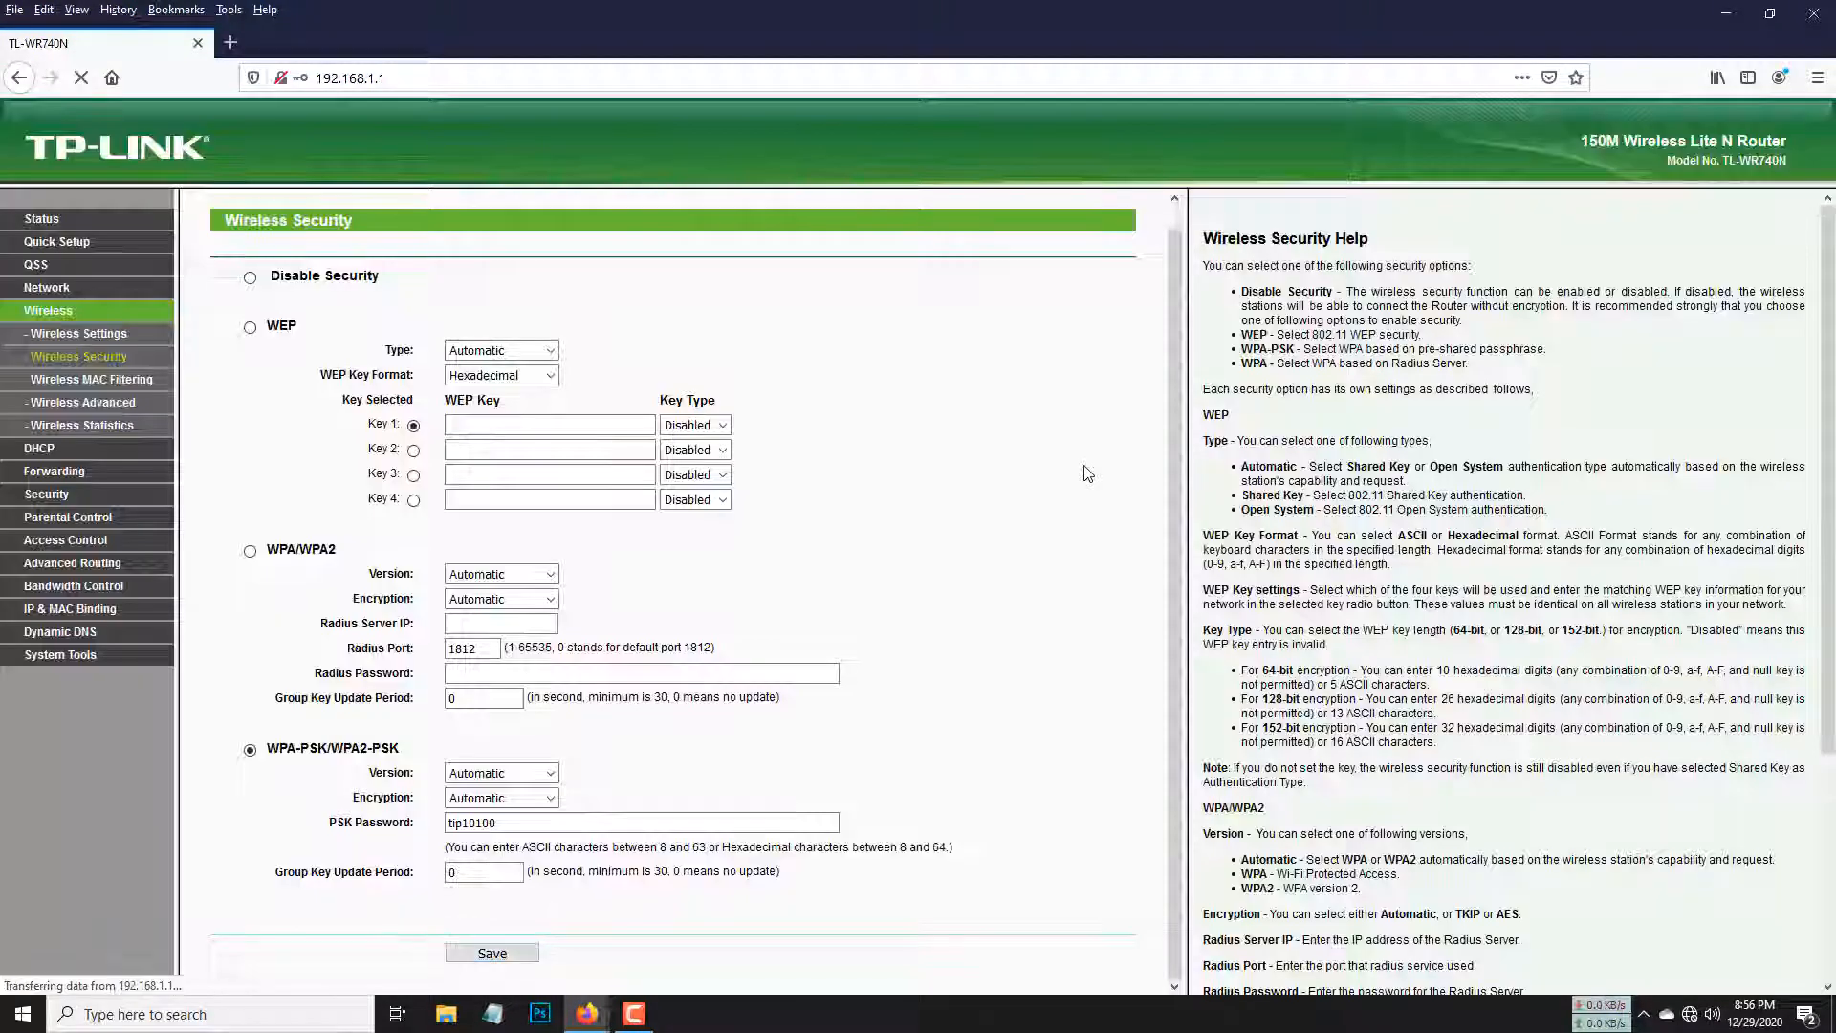
pyautogui.click(491, 952)
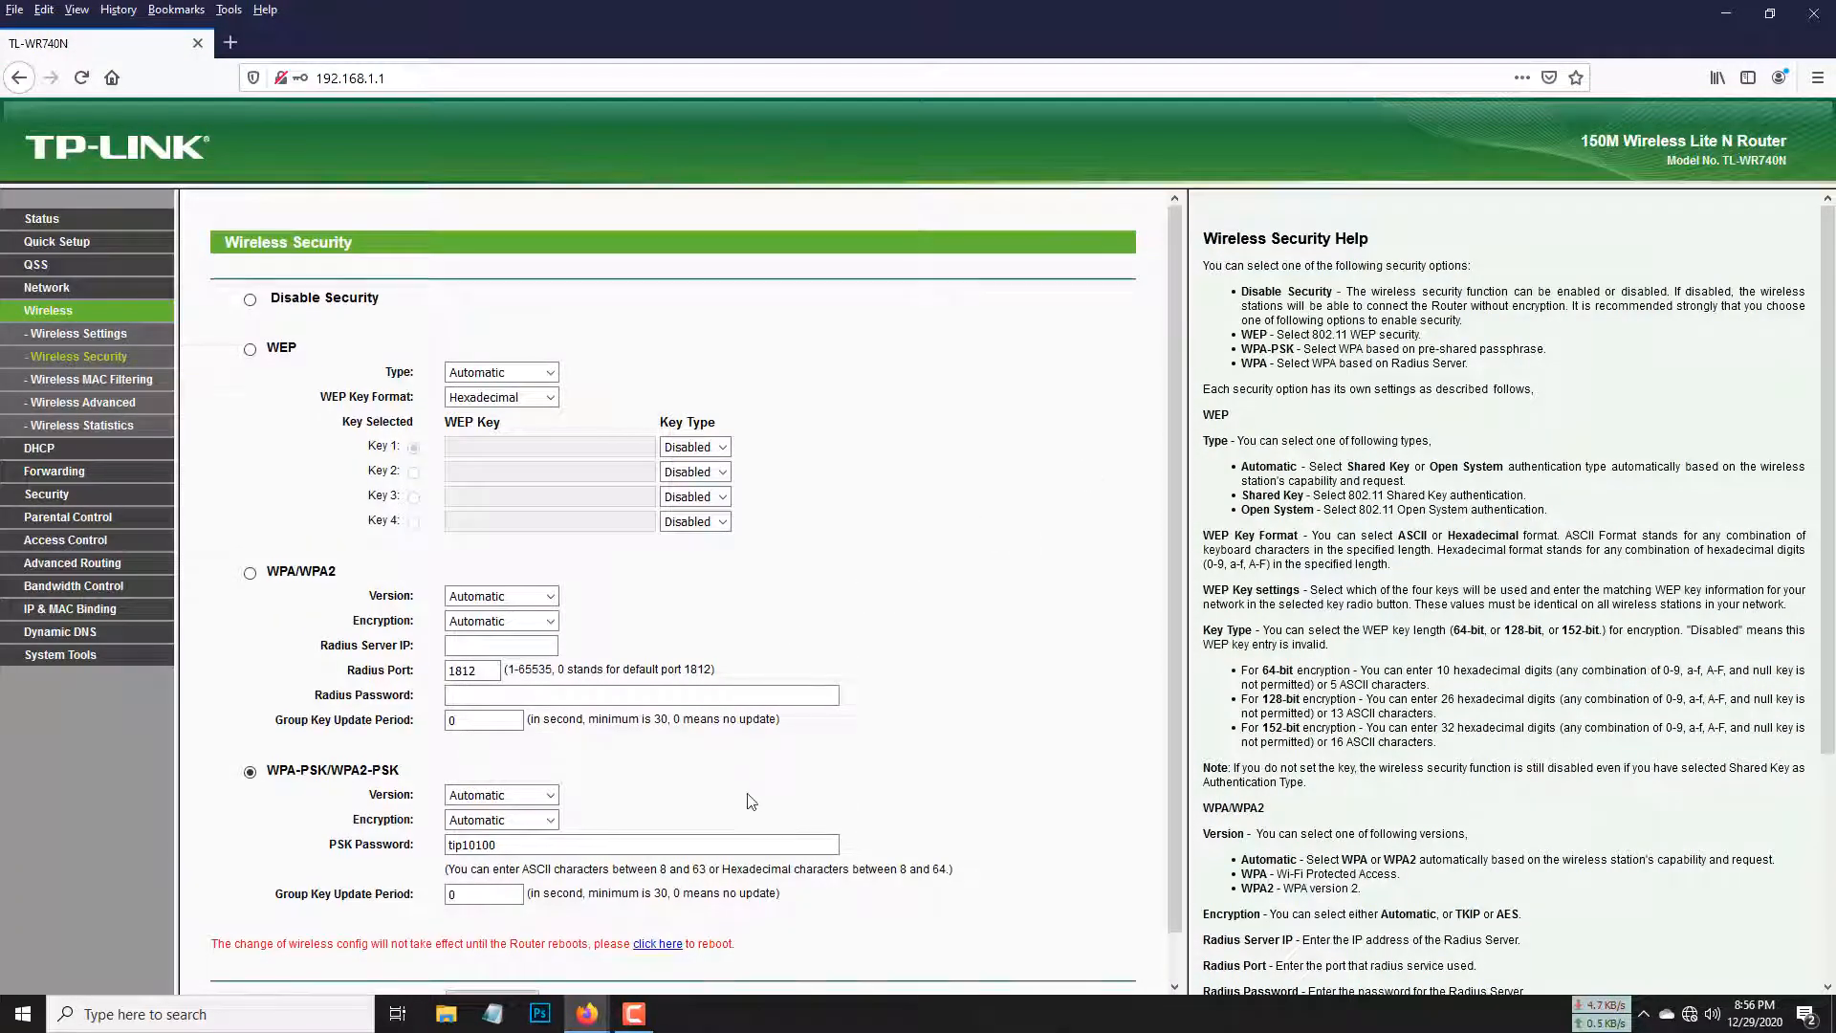